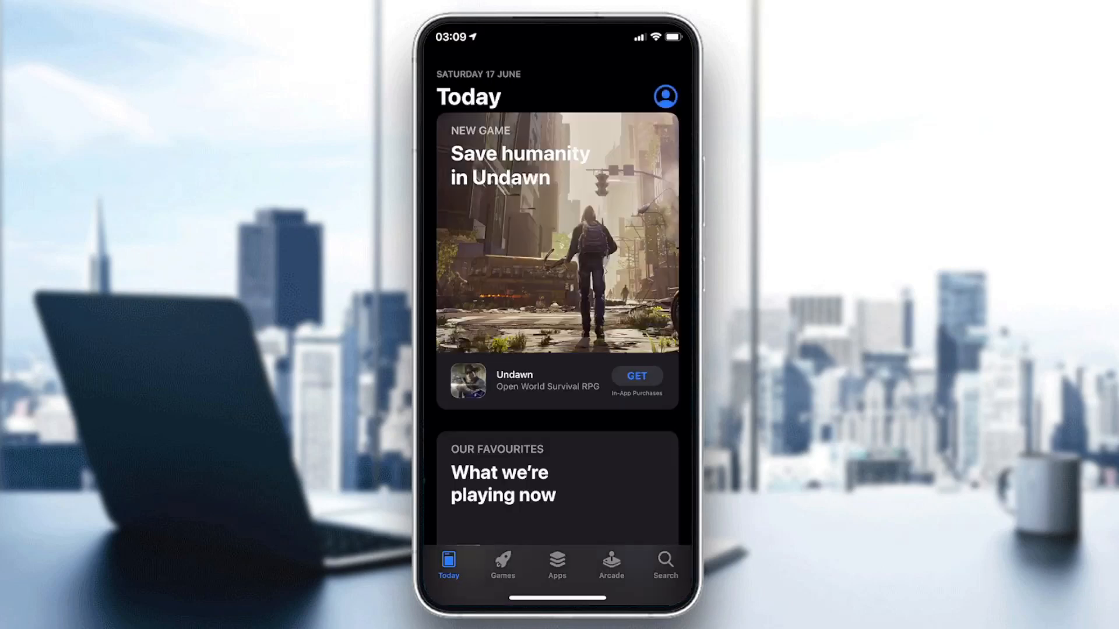
Search the App Store for 'snap' and go to the Snapchat product page
left_click(664, 564)
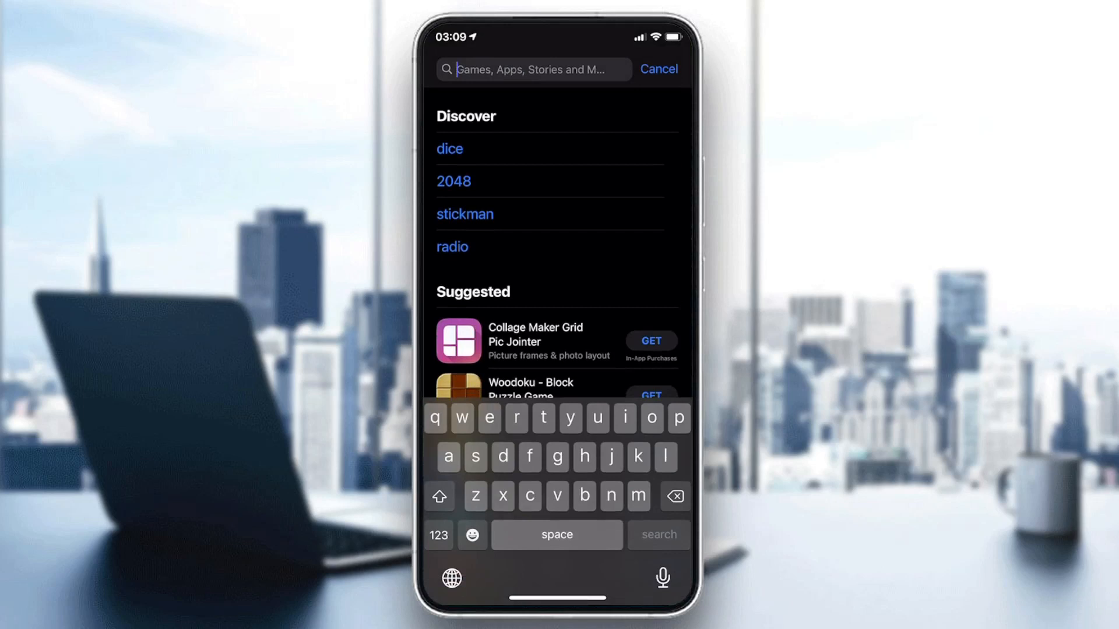
type("snap")
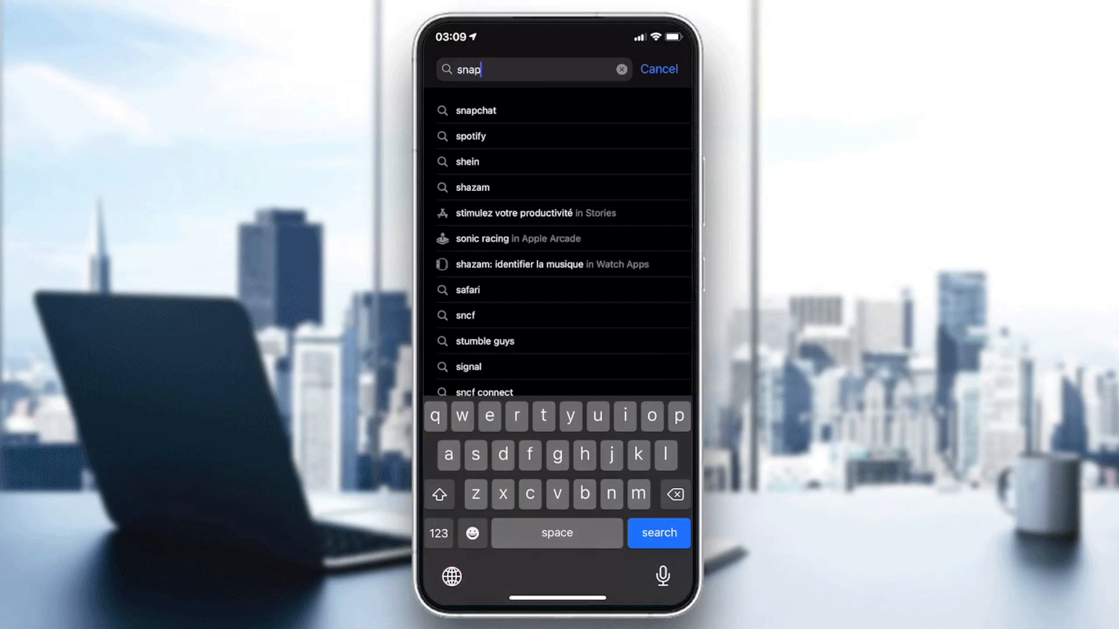
left_click(475, 110)
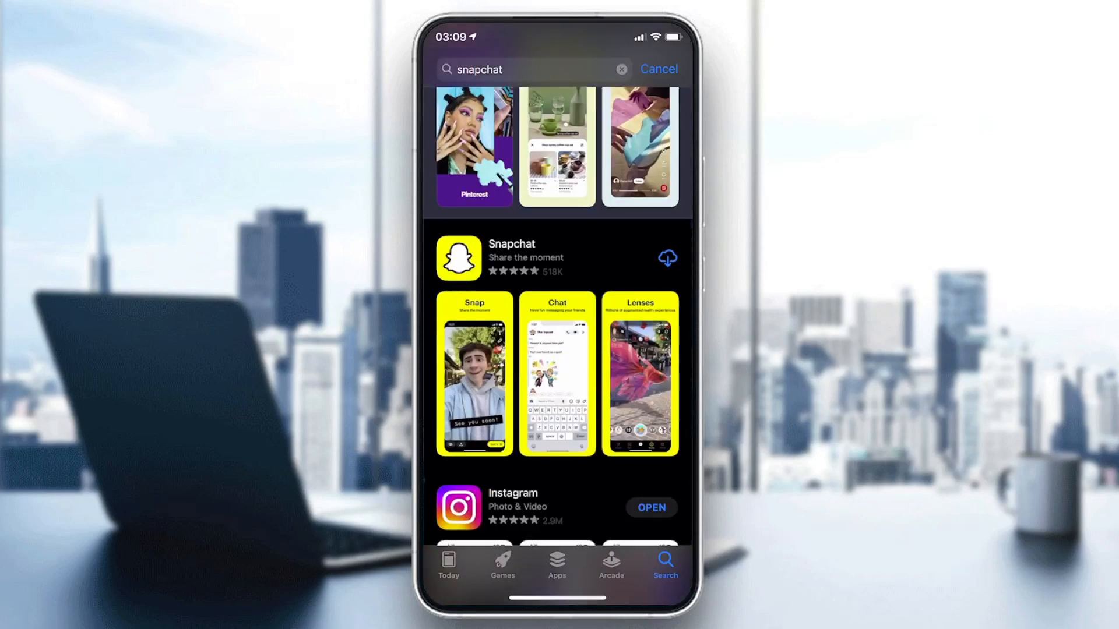
left_click(510, 258)
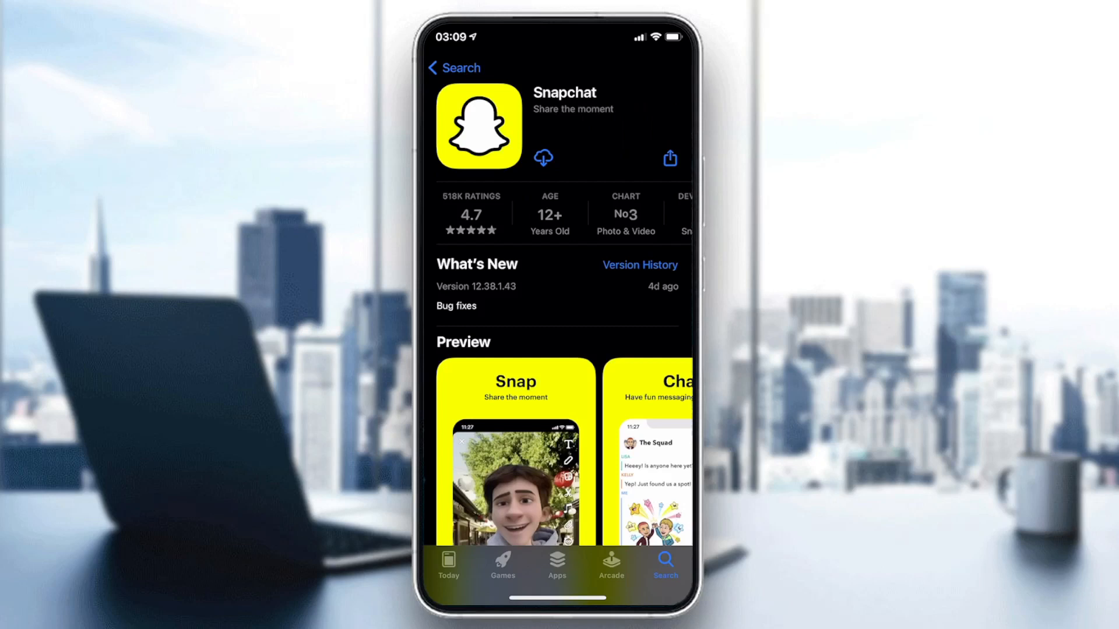
Download Snapchat, wait for installation, and launch it to its welcome screen
left_click(543, 157)
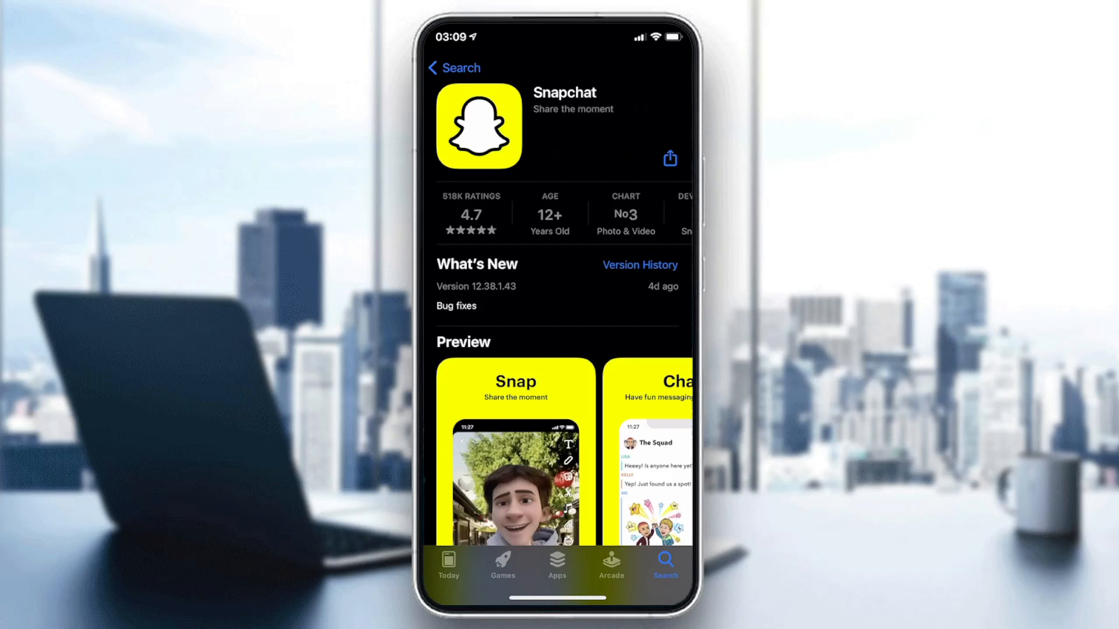
left_click(542, 157)
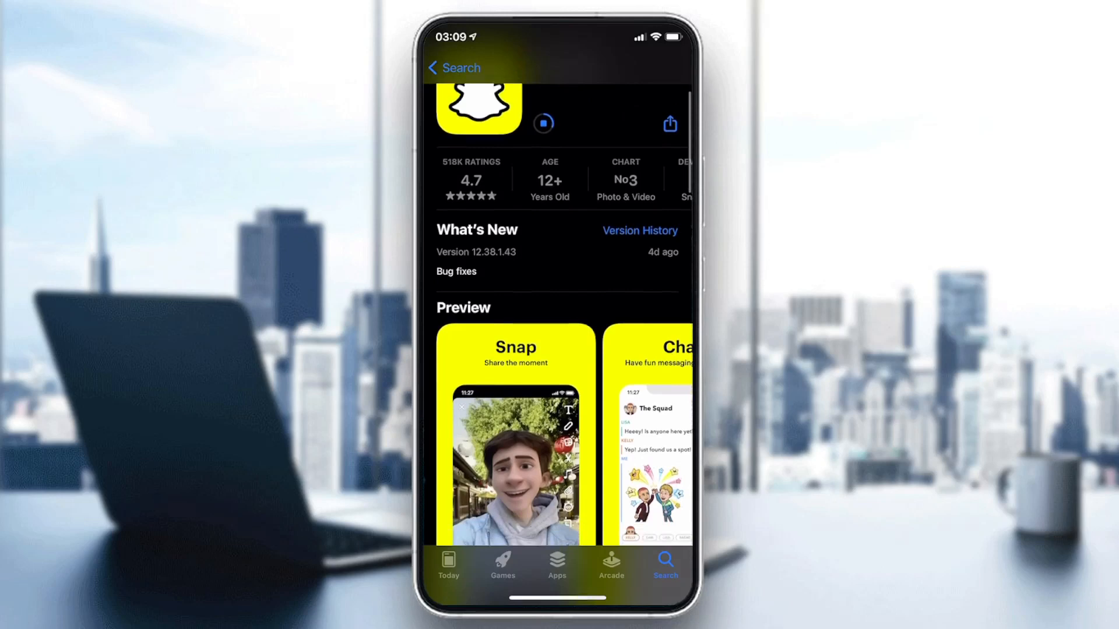
scroll("down", 3)
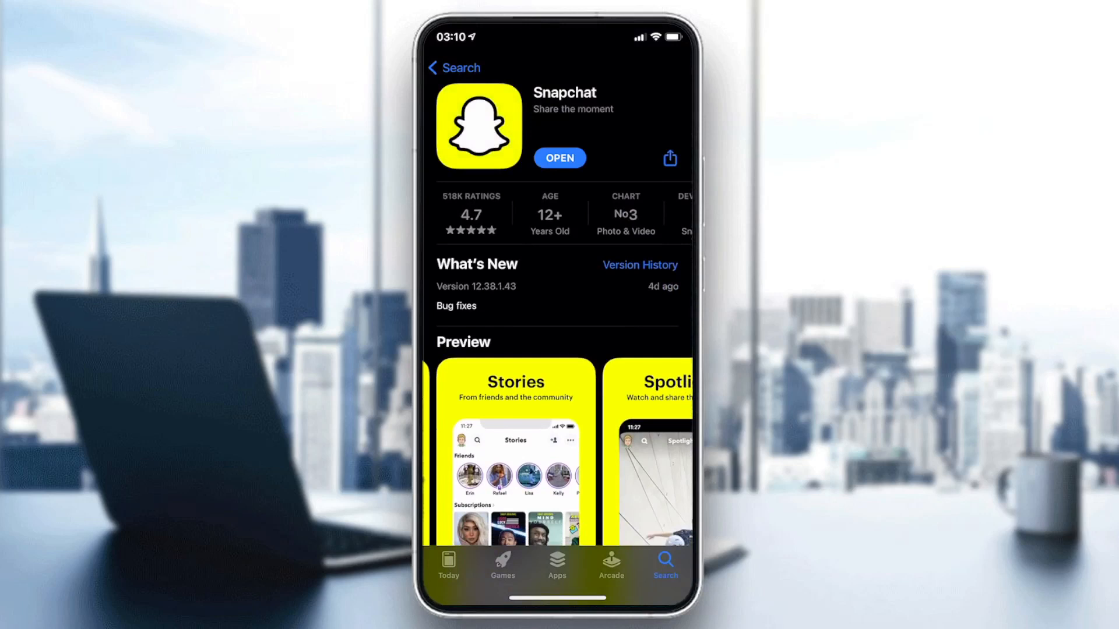
left_click(559, 157)
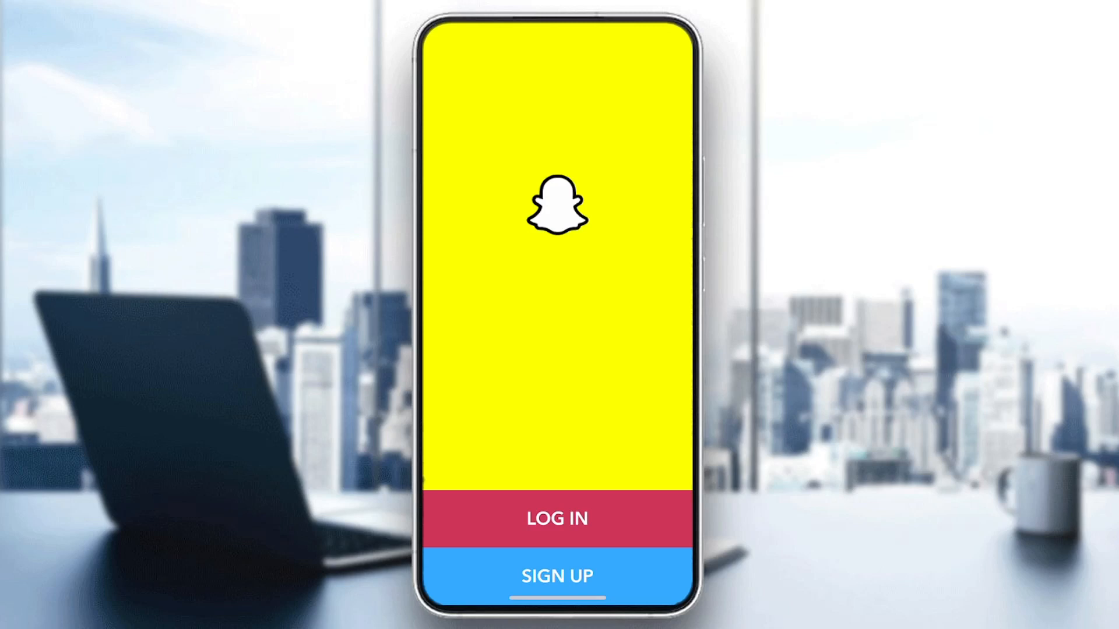
Bring up the Log In form and start entering the username
left_click(557, 518)
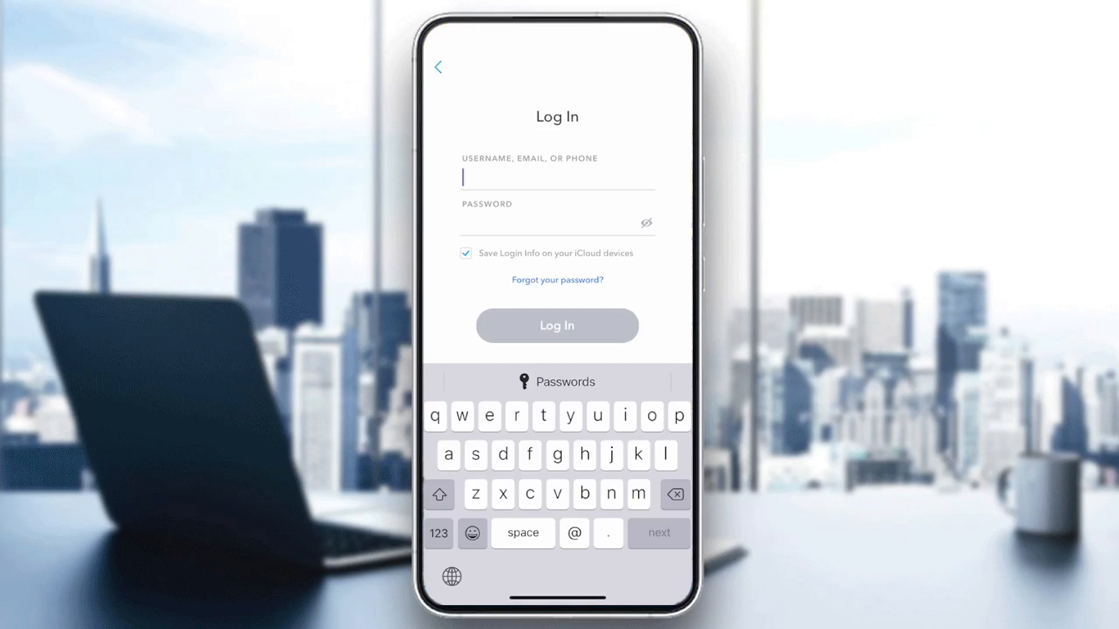
left_click(557, 325)
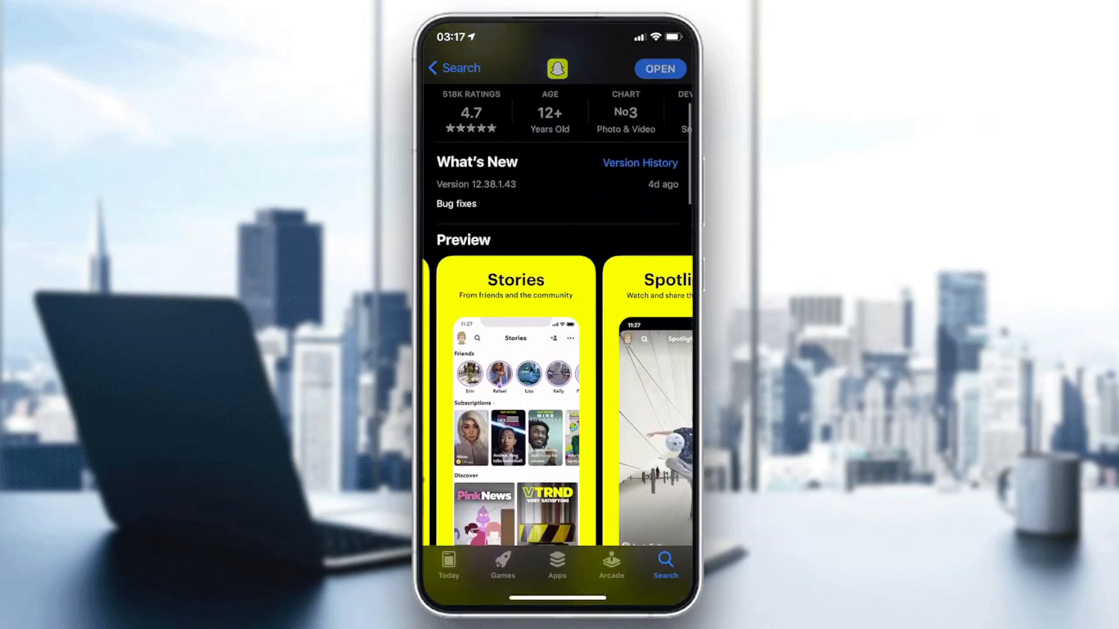
Switch from the App Store back to Snapchat's camera screen via the app switcher
scroll("down", 3)
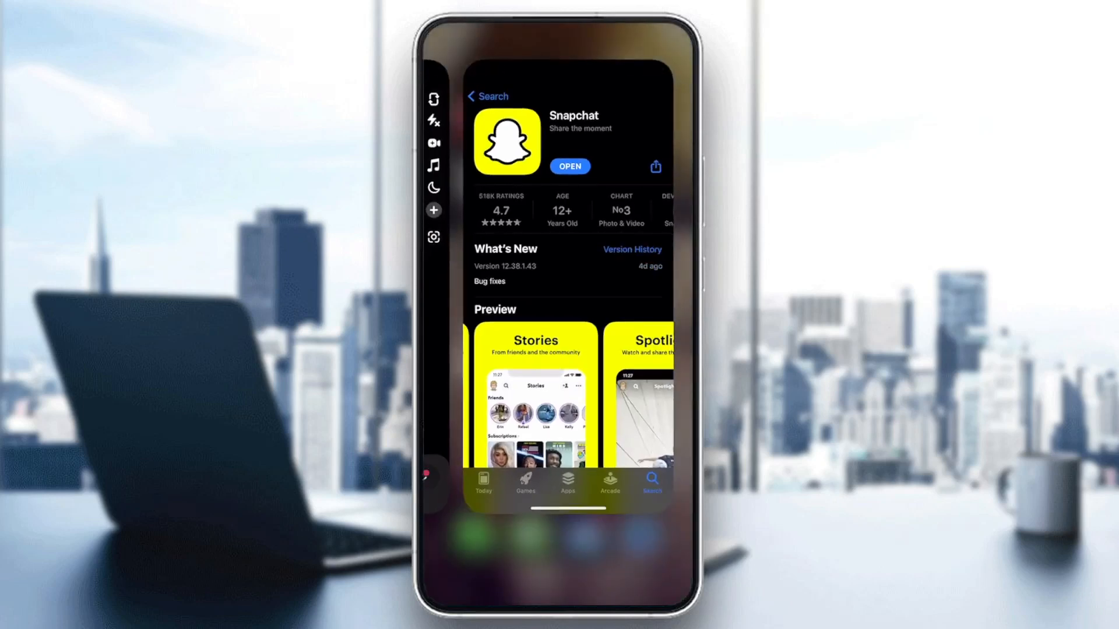
left_click(570, 166)
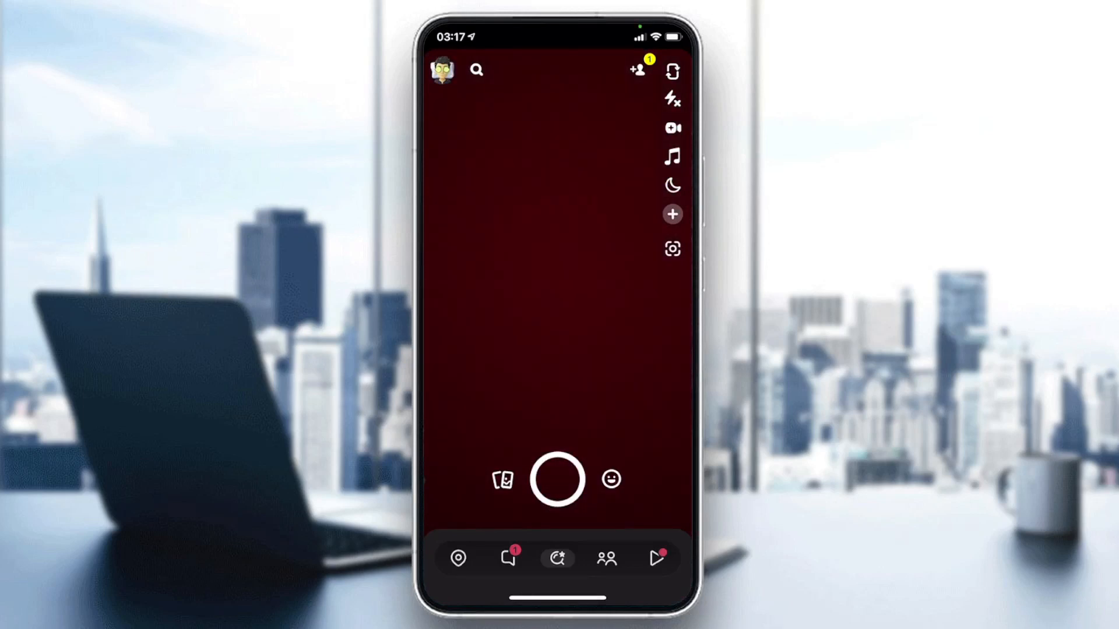
Go through profile and Settings to the Clear Data screen showing the 13.96MB cache
left_click(443, 70)
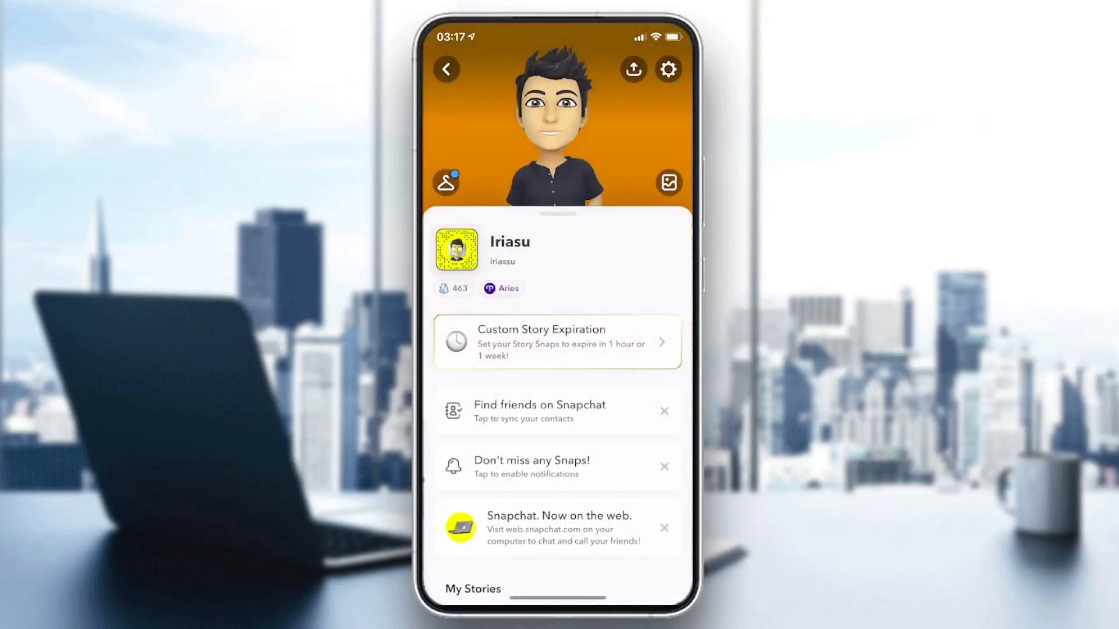
left_click(668, 69)
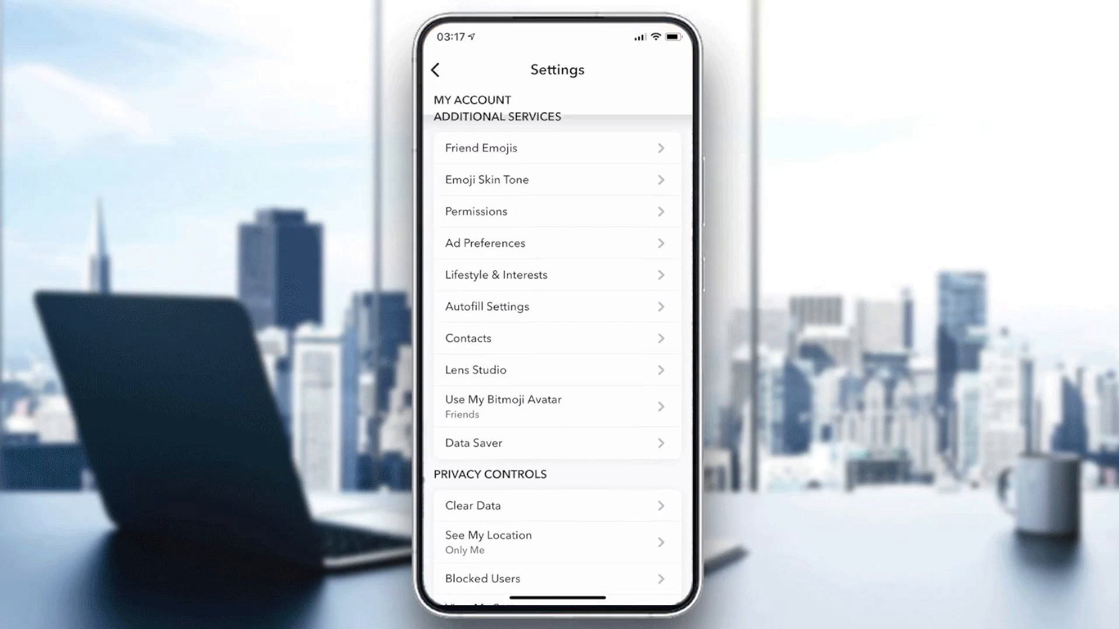
scroll("down", 3)
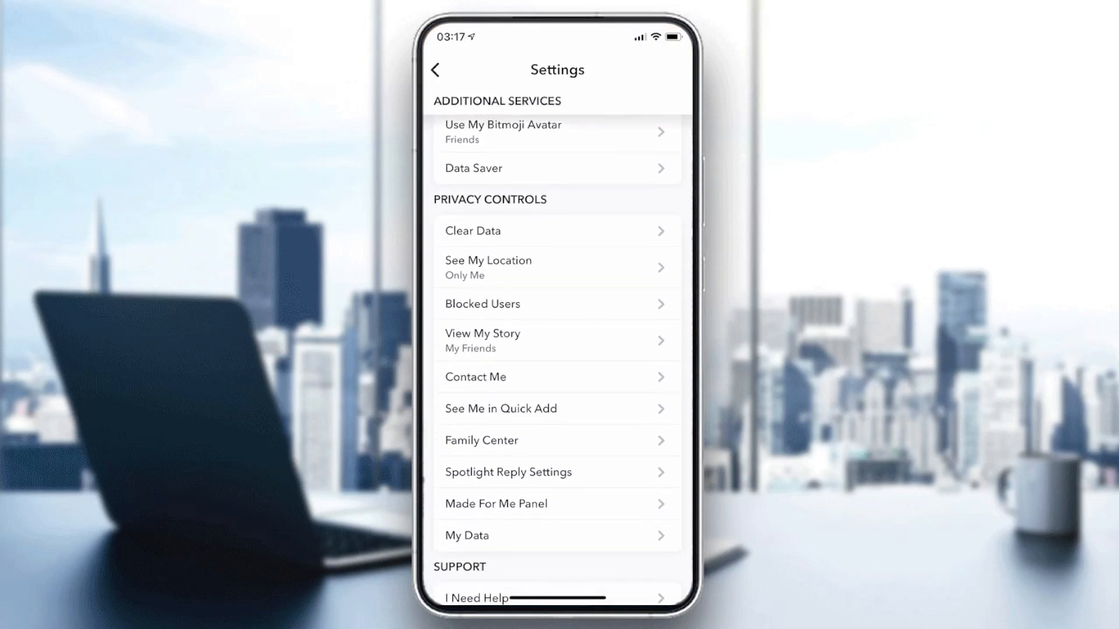
left_click(473, 231)
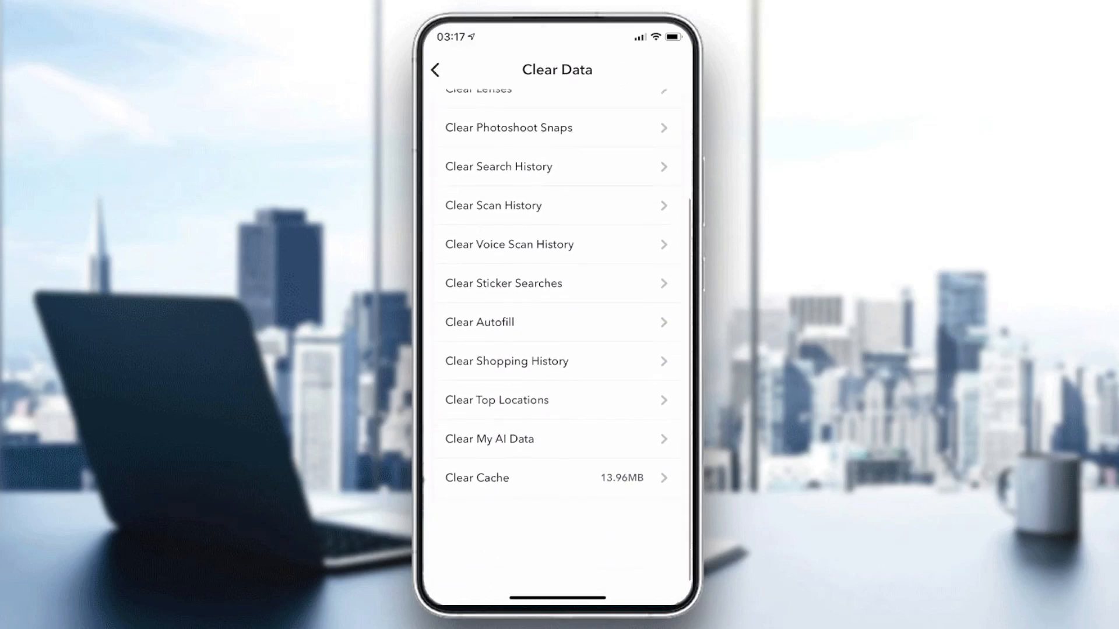
Choose Clear Cache and confirm clearing all cached data
scroll("up", 3)
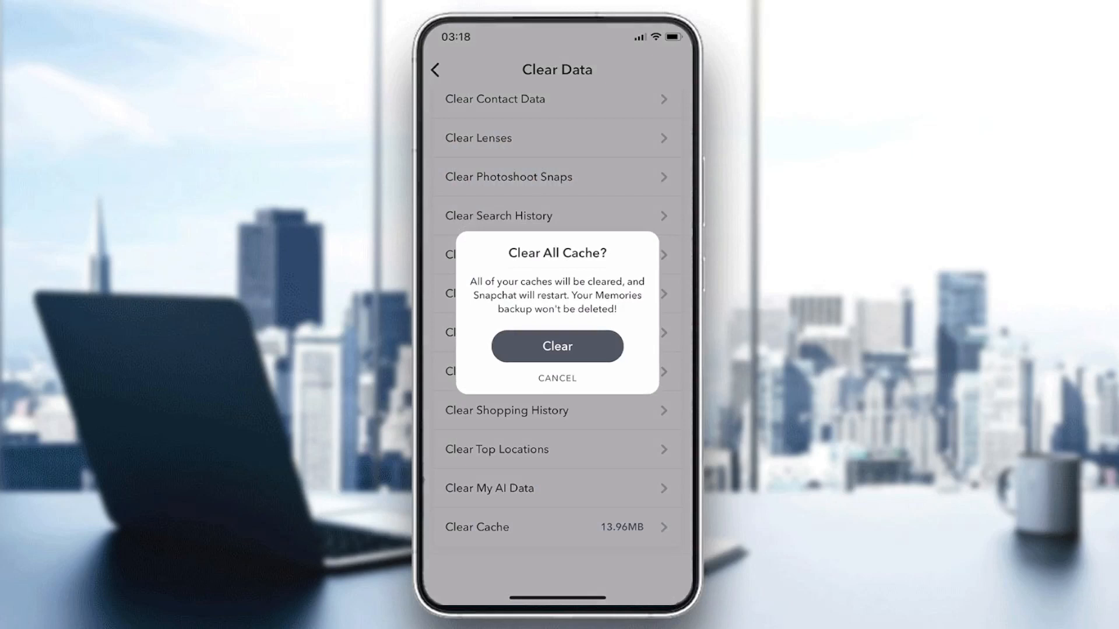
left_click(557, 377)
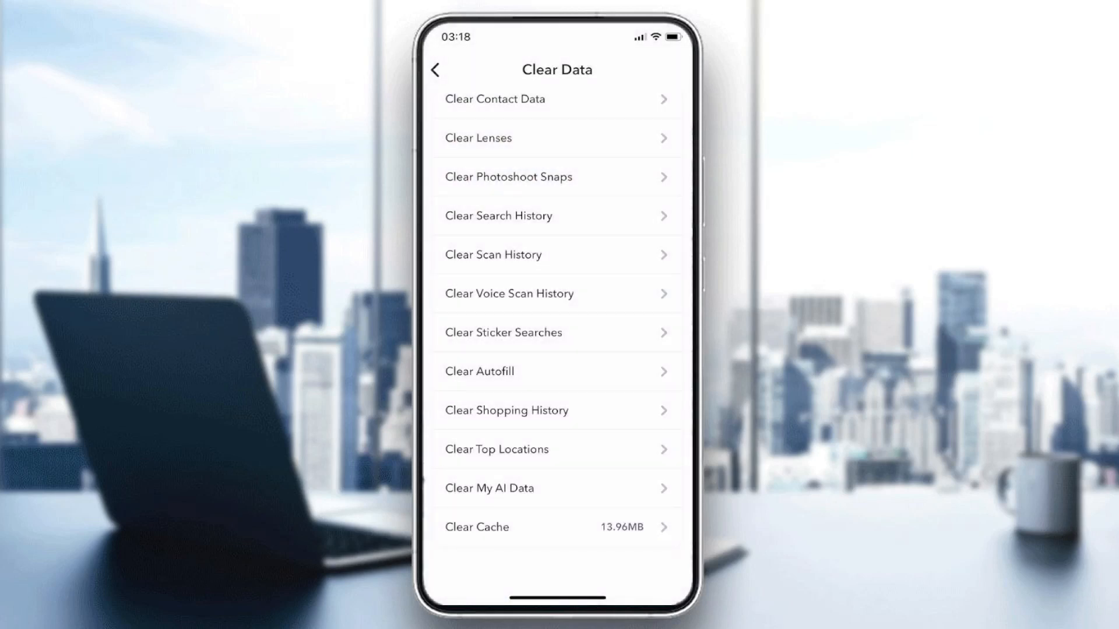